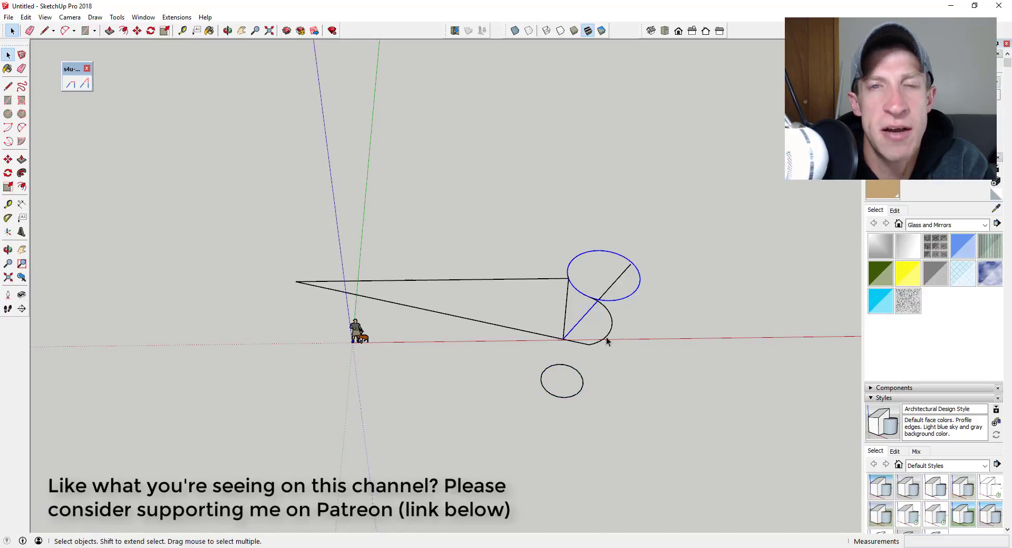
- Bring up the model with the scattered loose lines and arcs on the ground plane
click(504, 283)
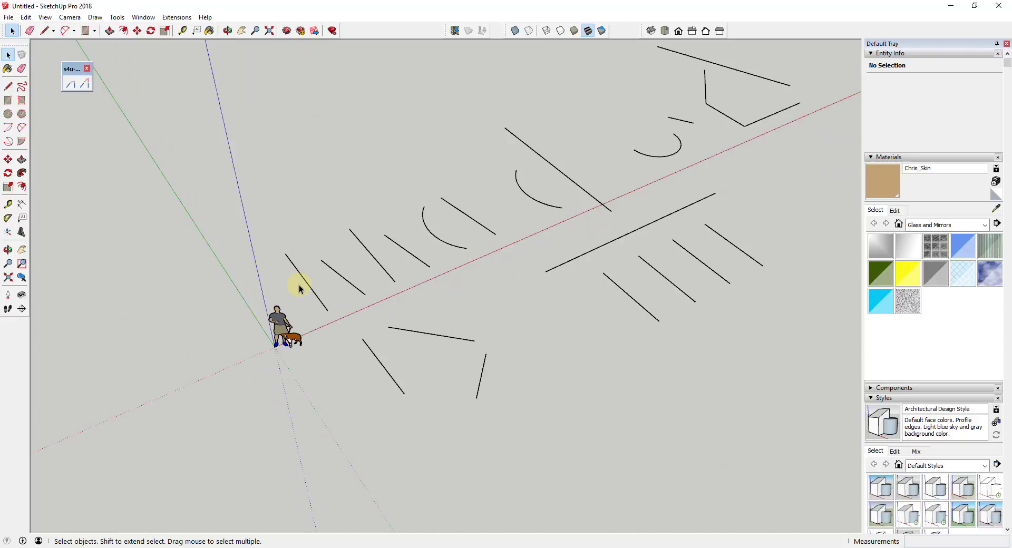
- Join the three loose lines on the left into a closed four-sided shape with s4u Connect
click(304, 271)
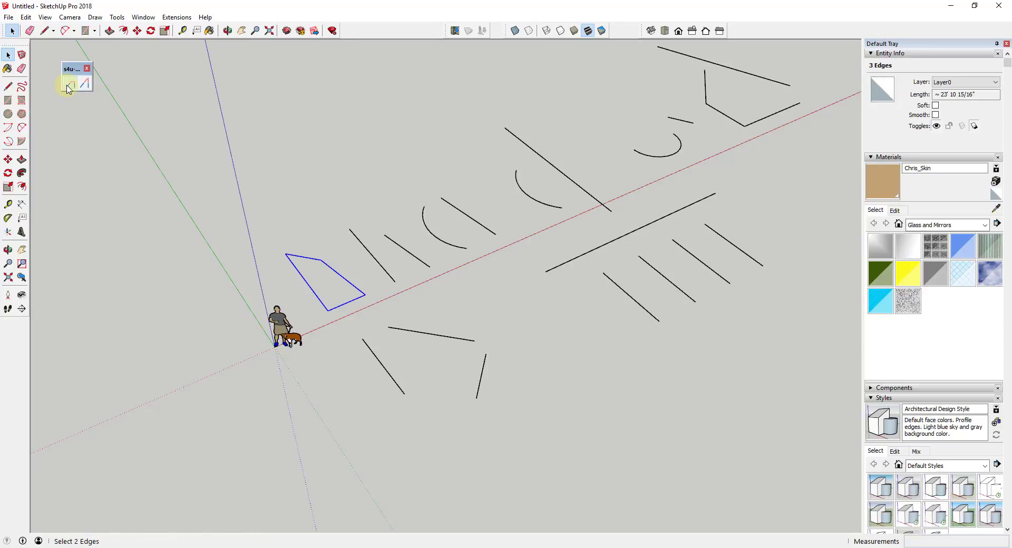
click(387, 322)
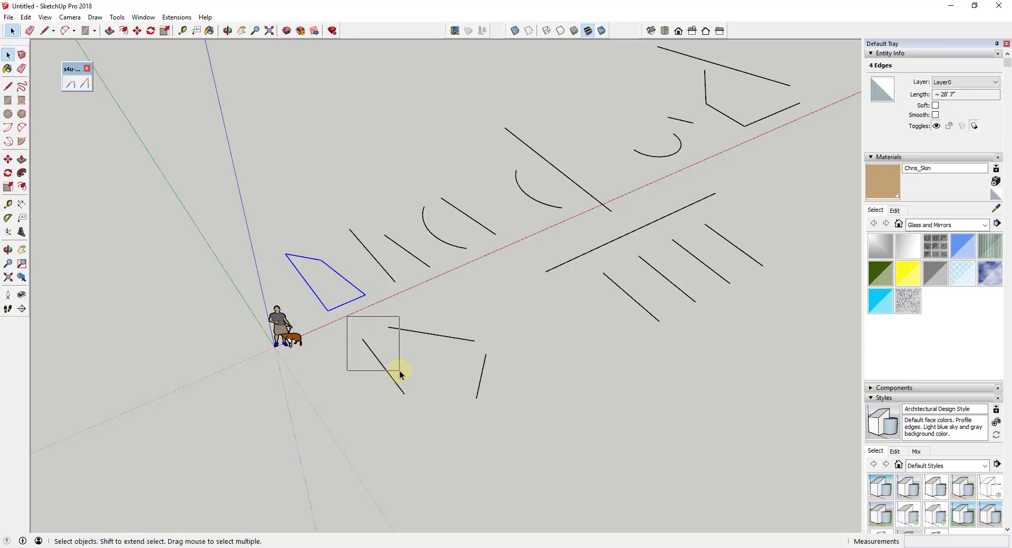
- Connect the two lower lines at a corner and join them with the remaining line
click(390, 338)
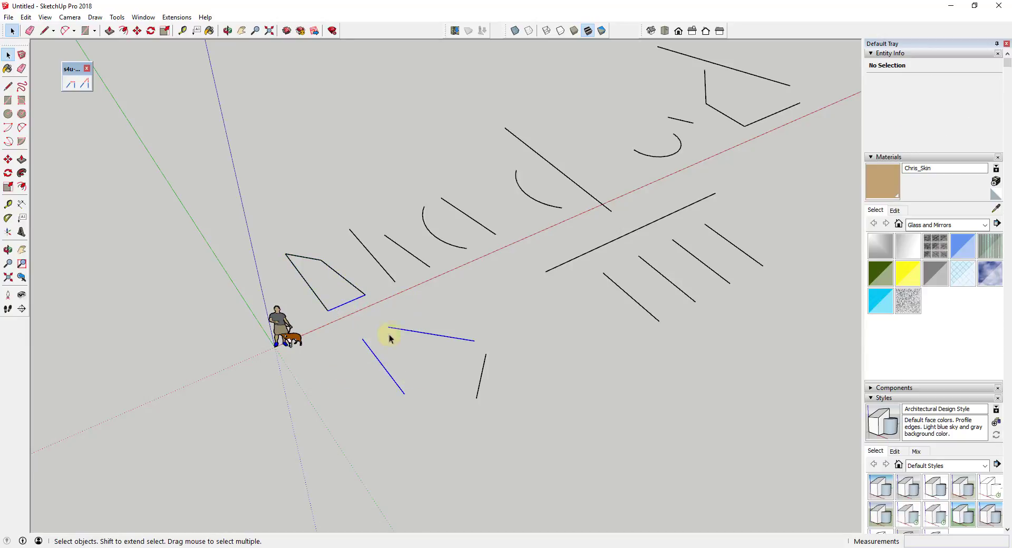
click(390, 338)
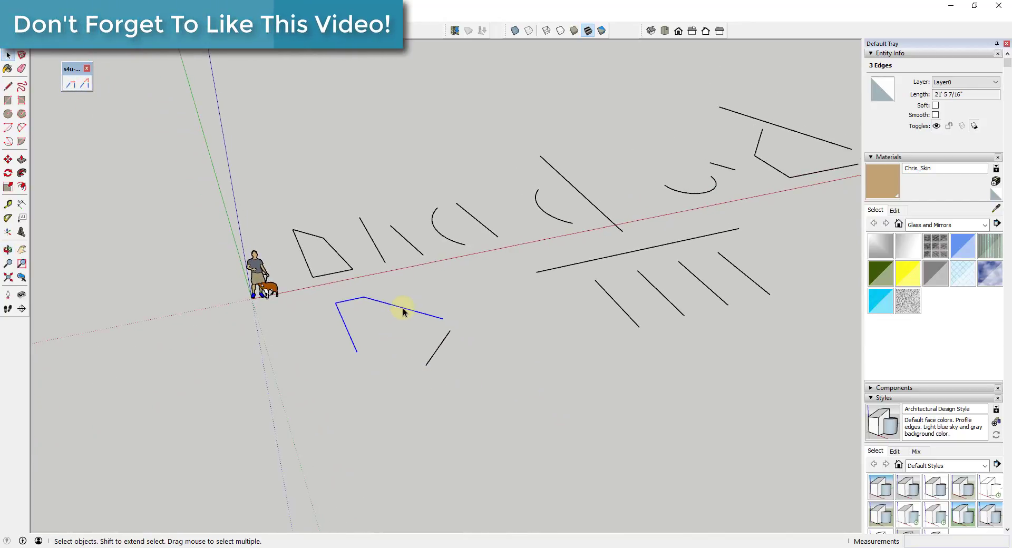
click(401, 313)
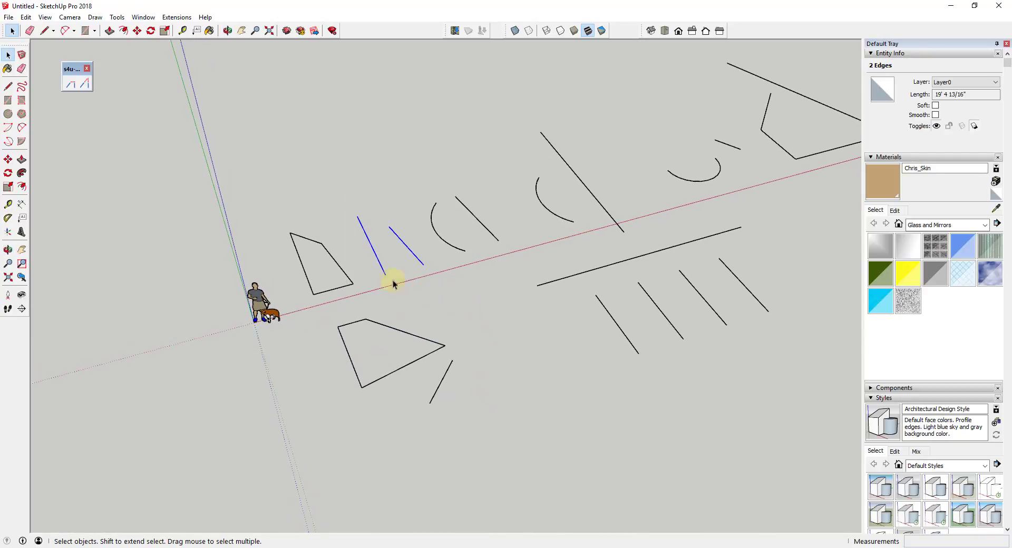
- Join the two parallel lines, then extend two vertical lines to meet the top and bottom horizontals
click(70, 88)
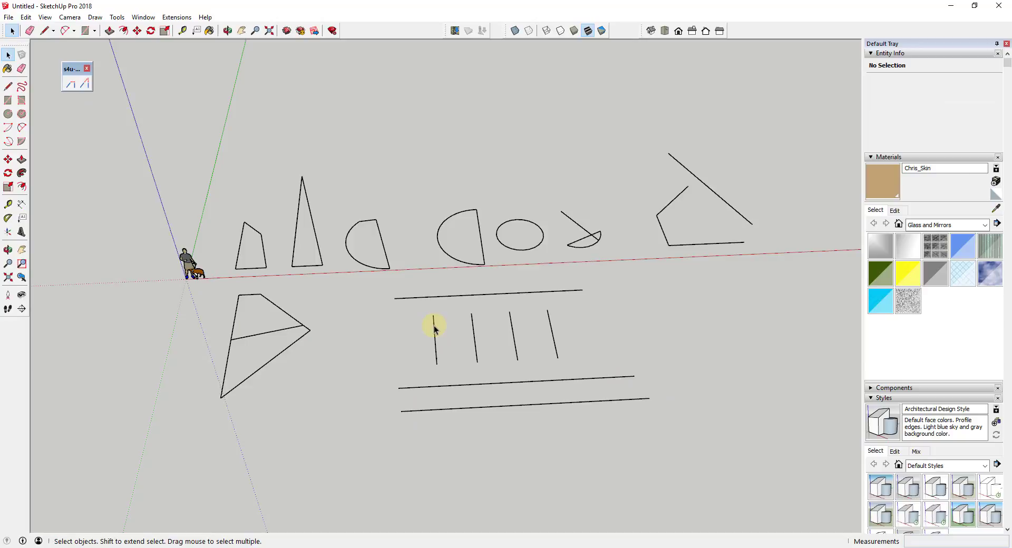
click(496, 294)
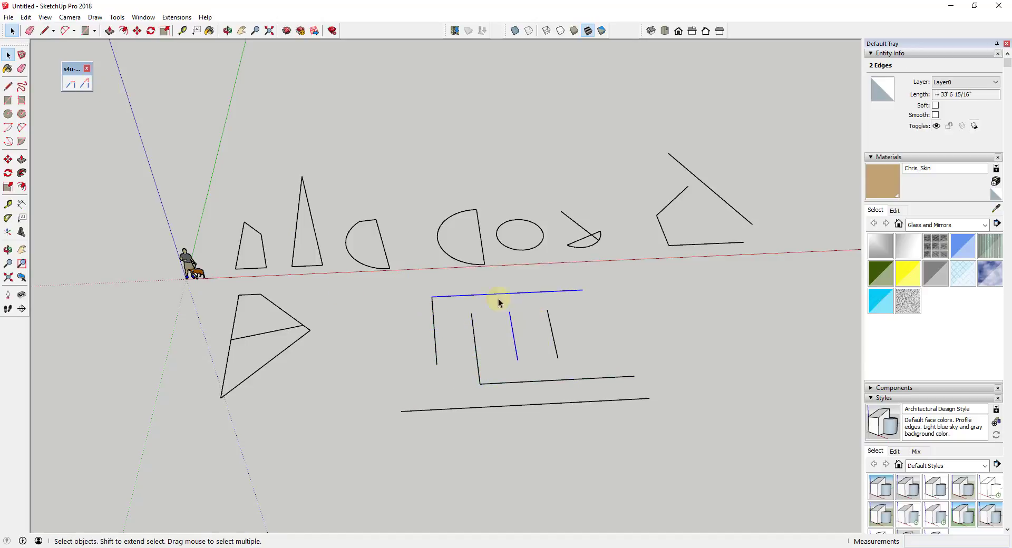
click(560, 288)
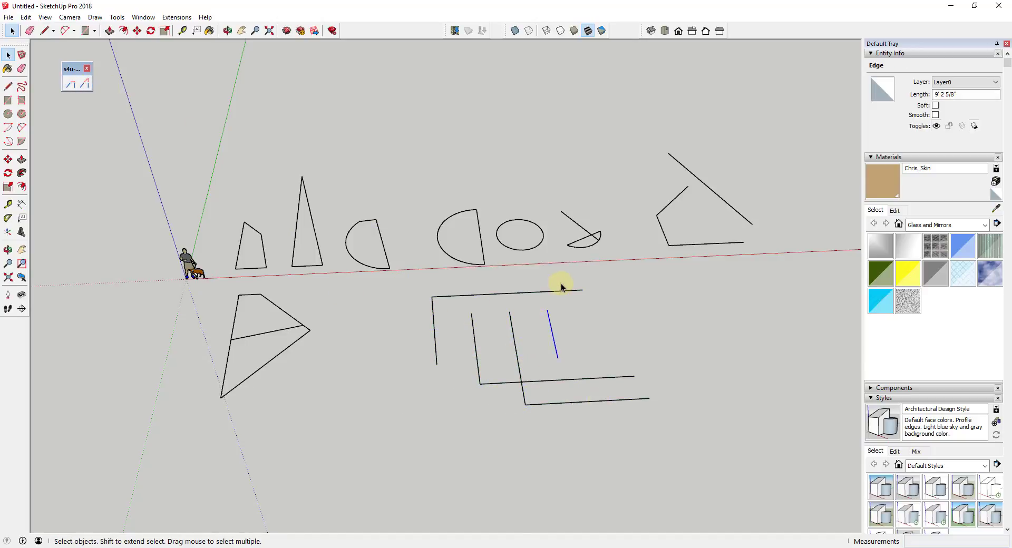